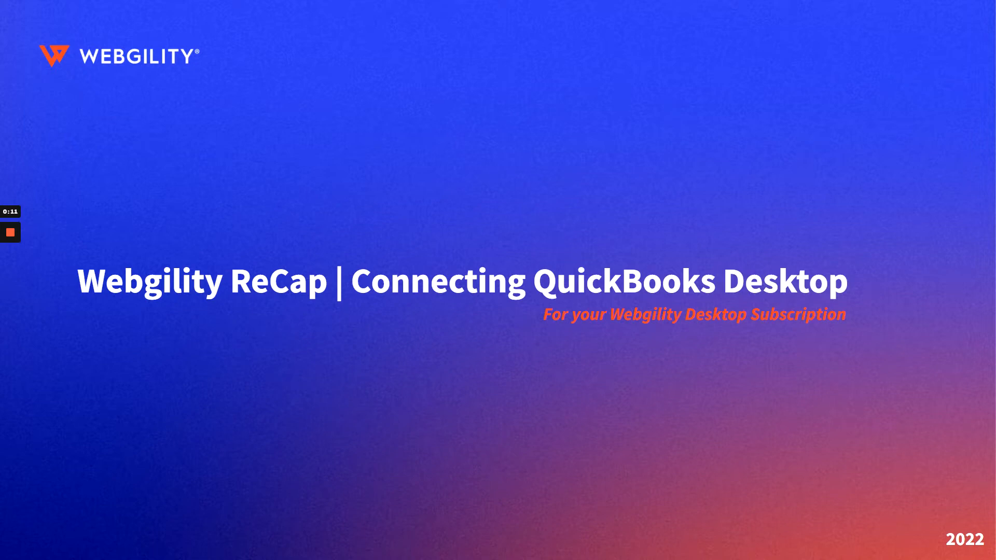
Step: Switch from QuickBooks to Webgility Desktop showing the Connect to Accounting/POS/ERP dialog
{"action": "key", "text": "alt+tab"}
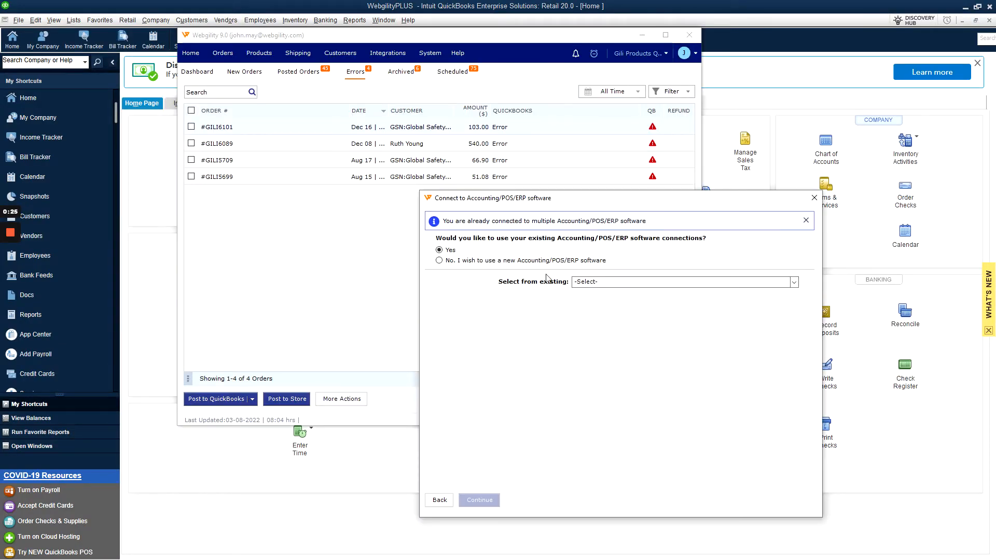
Step: Choose a new connection using QuickBooks Enterprise version 5.0 and up (US)
{"action": "left_click", "coordinate": [439, 260]}
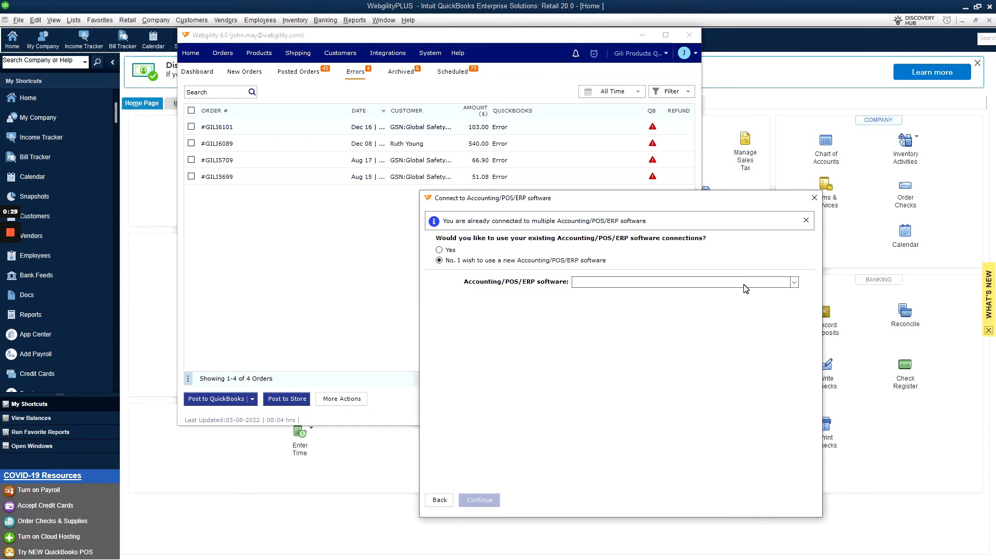
{"action": "left_click", "coordinate": [792, 282]}
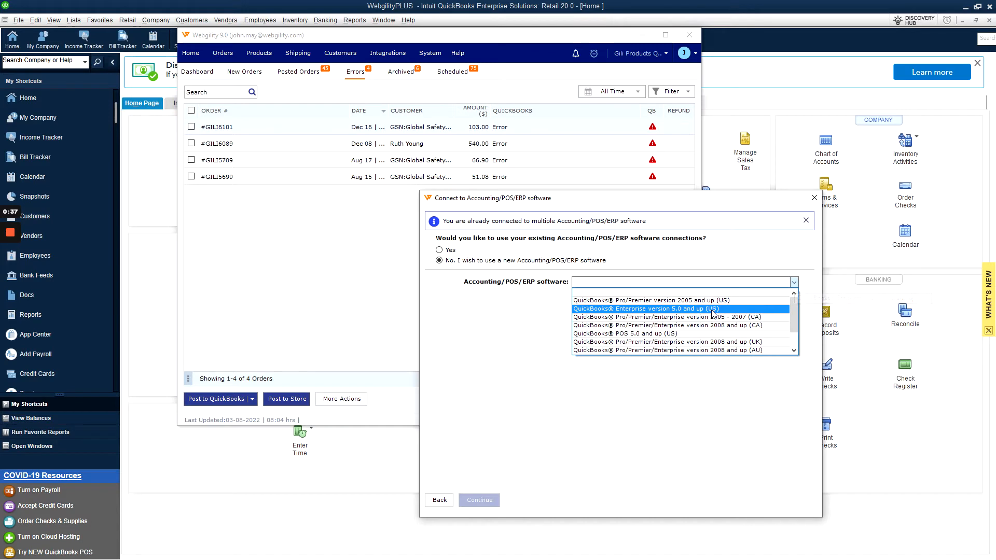
{"action": "left_click", "coordinate": [645, 309]}
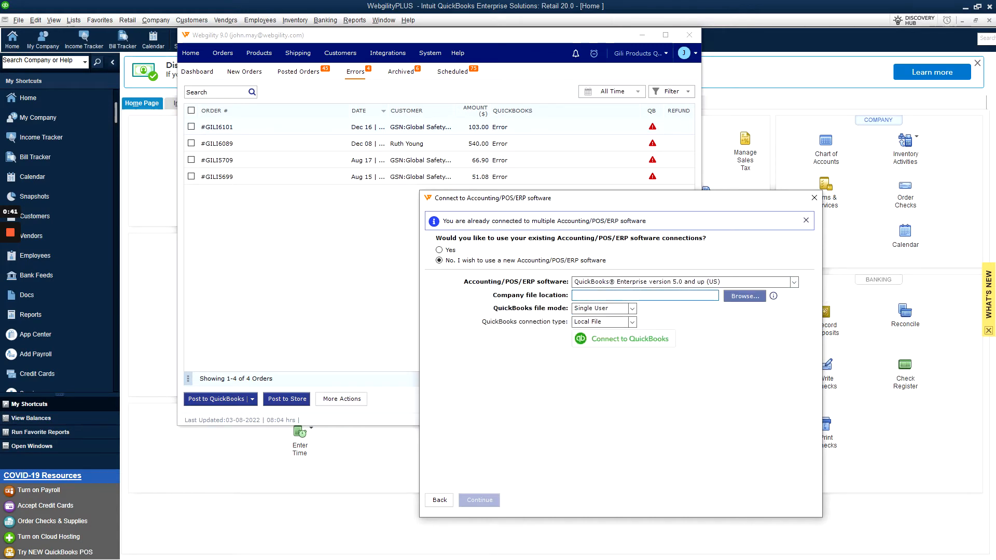
Step: Read the WebgilityPLUS.qbw file location from QuickBooks Product Information and close it
{"action": "left_click", "coordinate": [646, 295]}
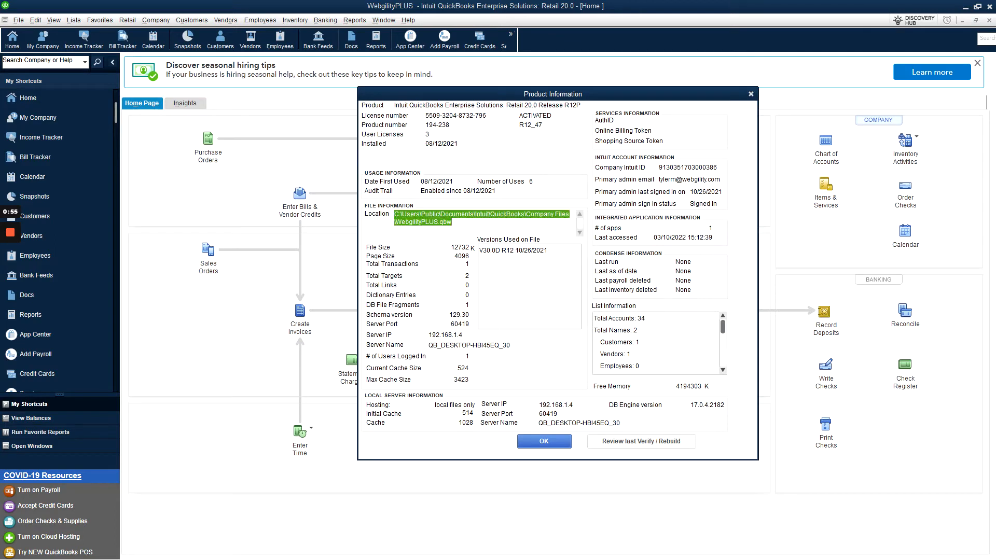
{"action": "mouse_move", "coordinate": [513, 286]}
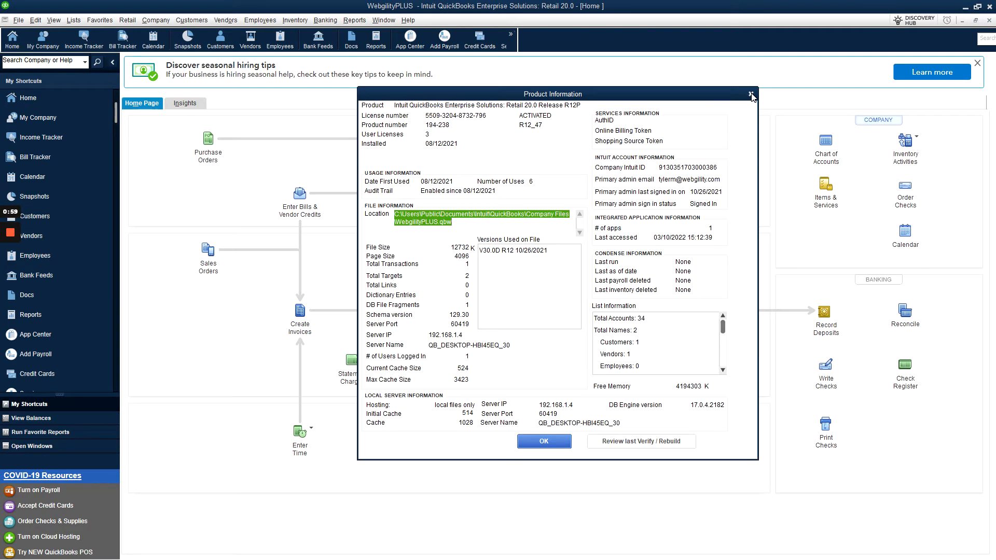
{"action": "left_click", "coordinate": [751, 91]}
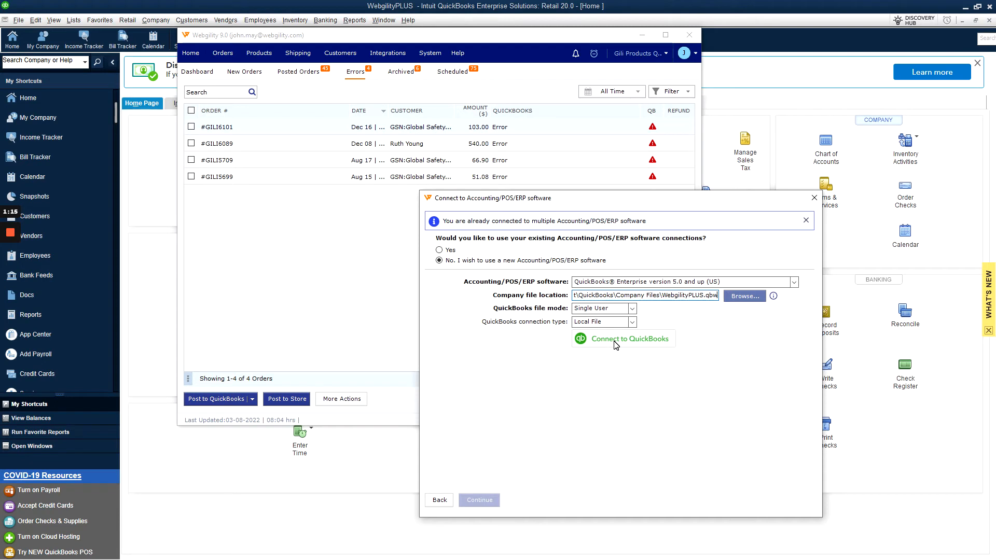
Step: Connect to the WebgilityPLUS.qbw company file as Single User, Local File
{"action": "left_click", "coordinate": [630, 338]}
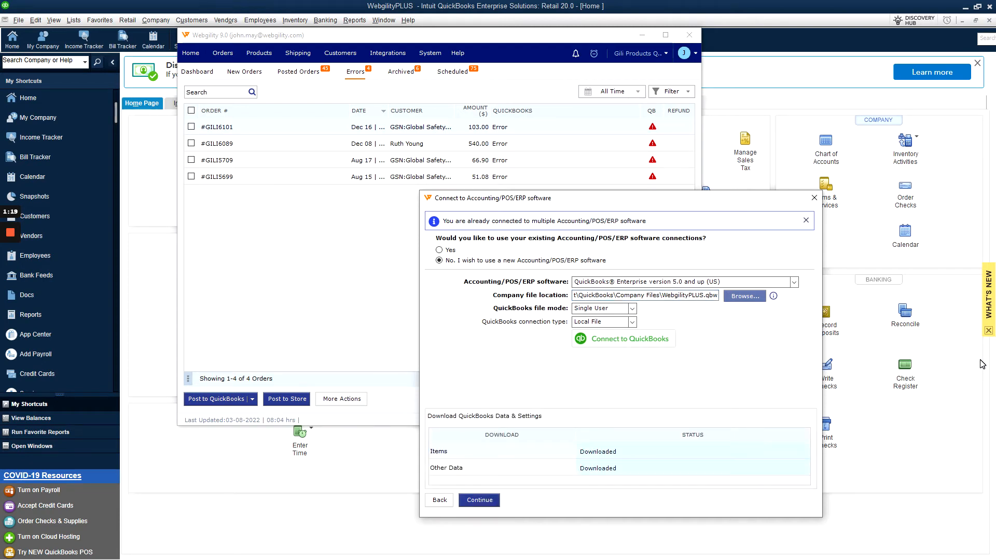
{"action": "mouse_move", "coordinate": [905, 312]}
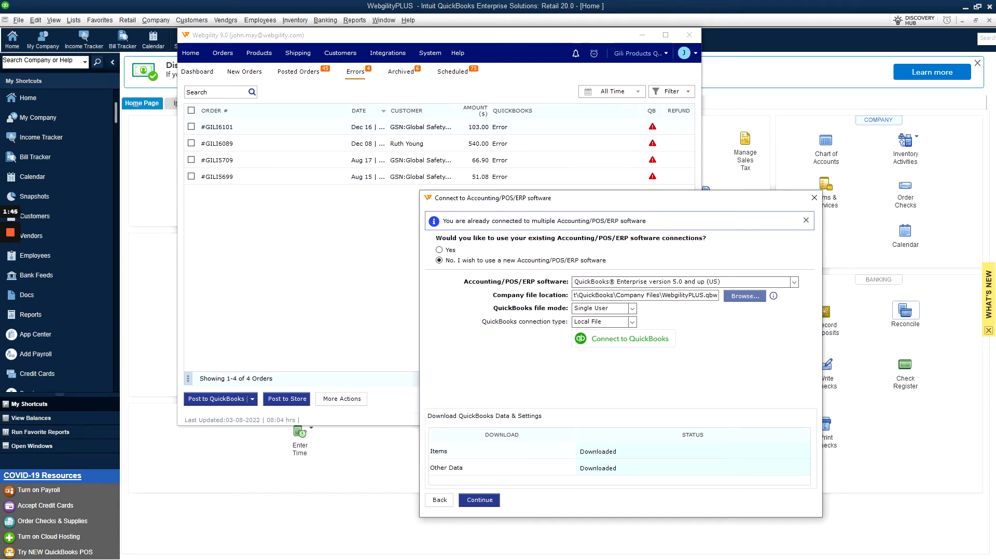
{"action": "mouse_move", "coordinate": [473, 340]}
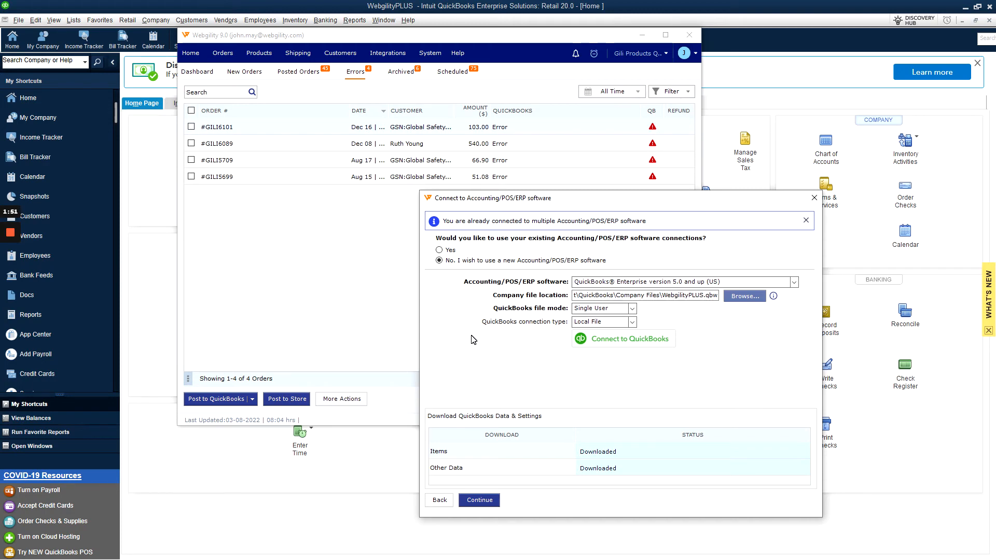
{"action": "mouse_move", "coordinate": [549, 399]}
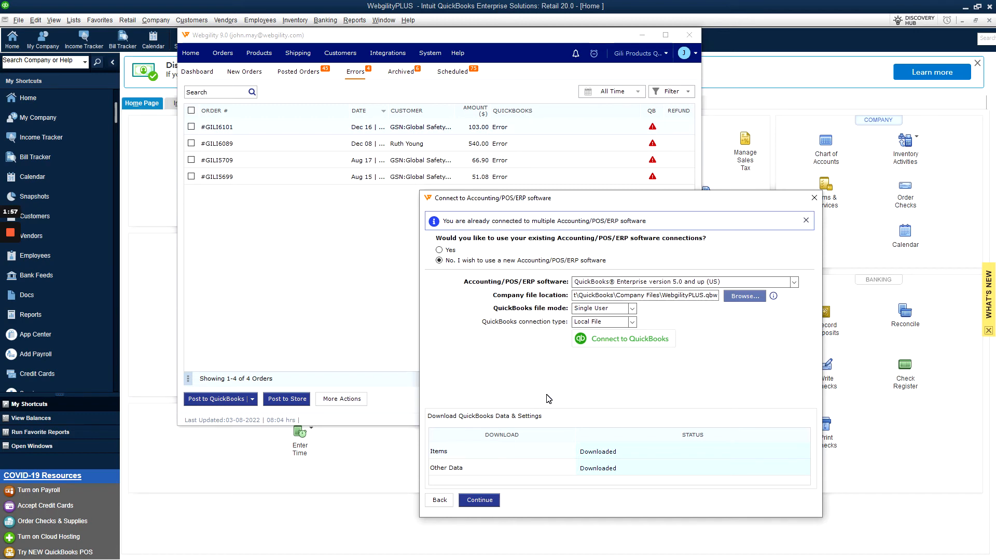
Step: Continue past the downloaded Items and Other Data to Order Processing Settings
{"action": "left_click", "coordinate": [479, 500]}
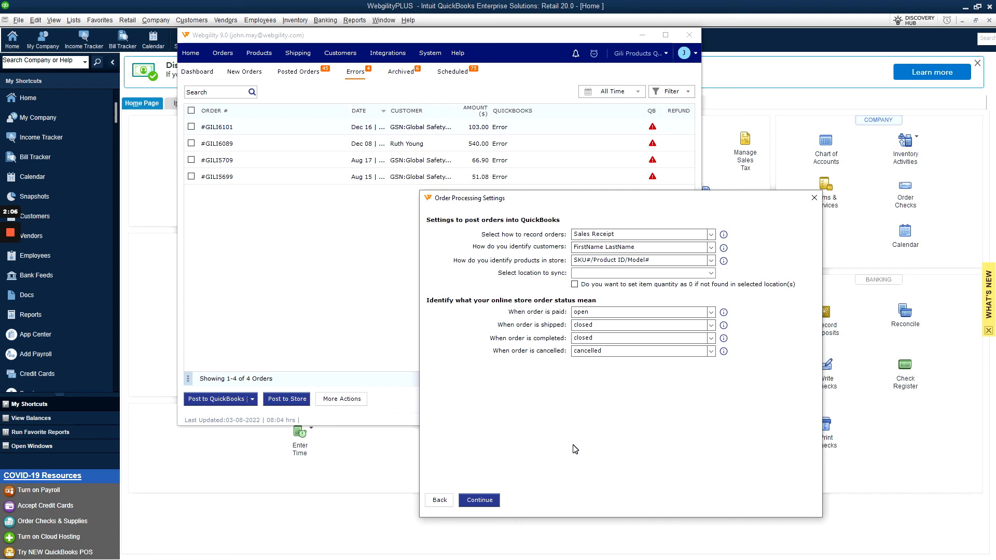
{"action": "mouse_move", "coordinate": [598, 387]}
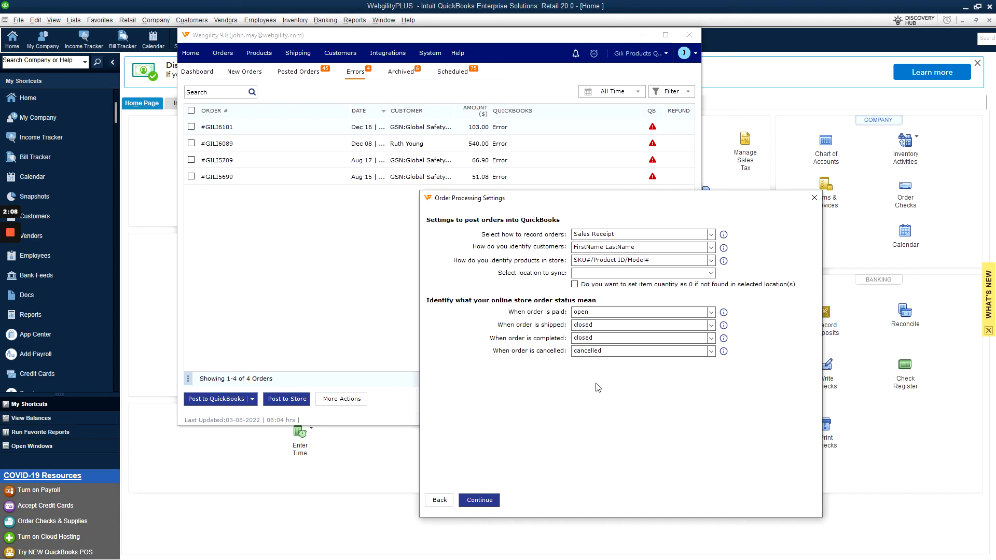
Step: Sync orders with AZ Location and confirm settings to reach the Congratulations screen
{"action": "left_click", "coordinate": [711, 273]}
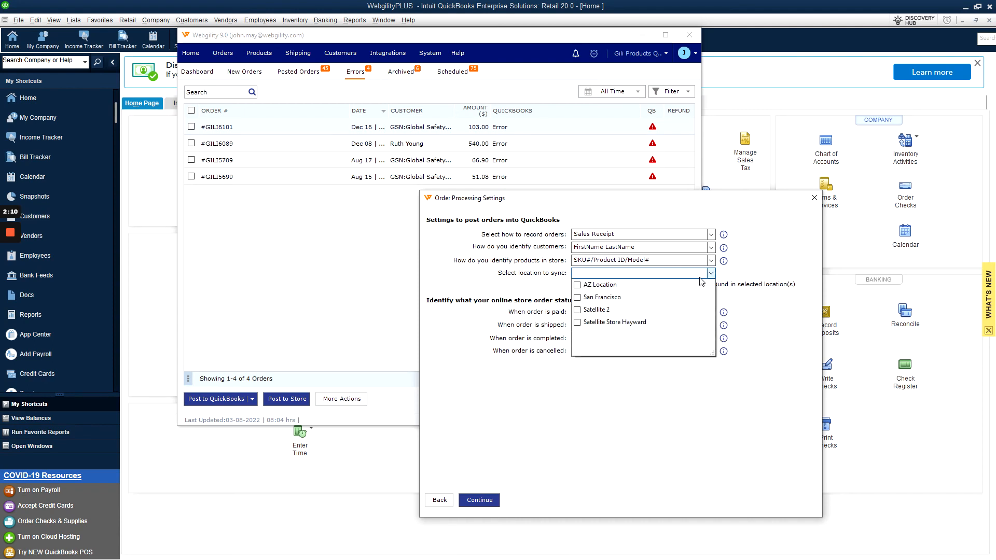
{"action": "left_click", "coordinate": [601, 284]}
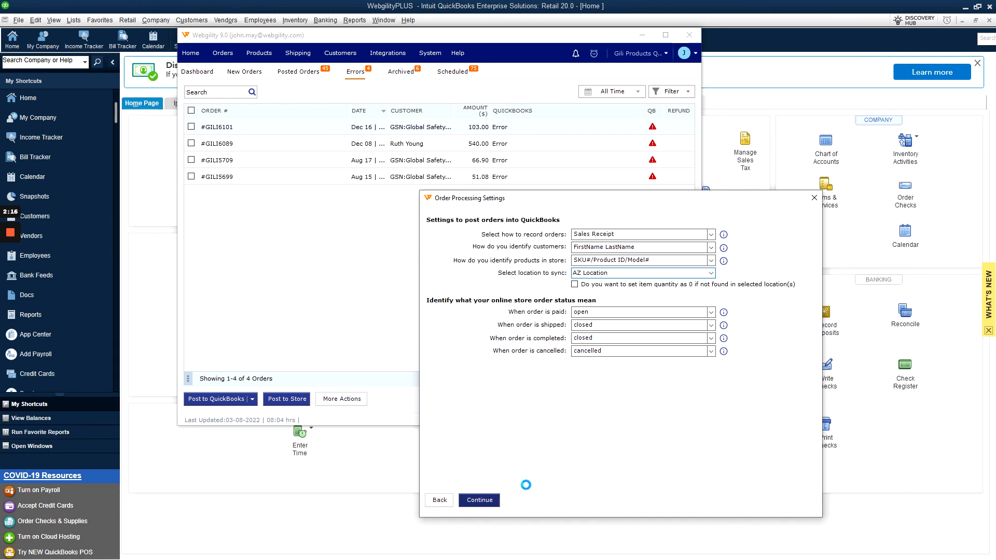
{"action": "left_click", "coordinate": [480, 500]}
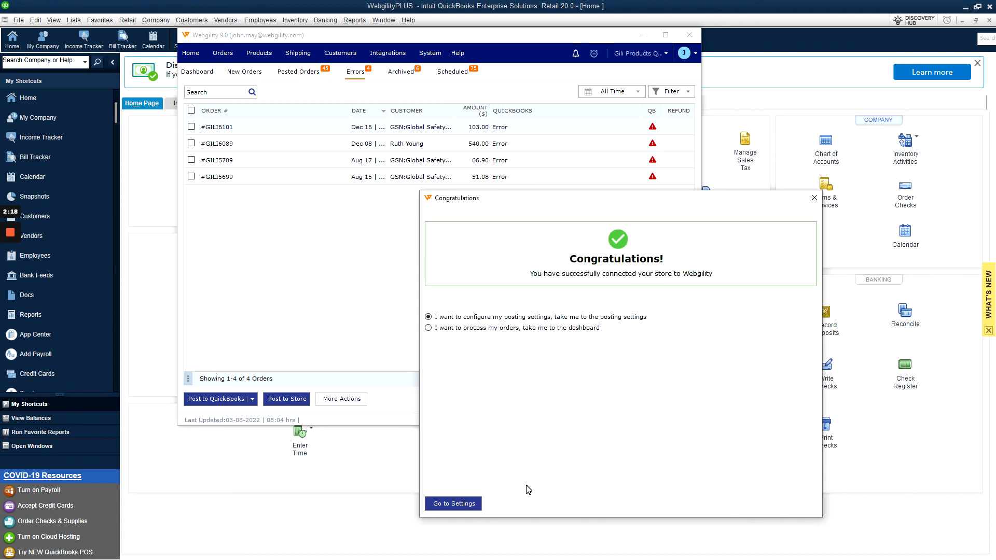